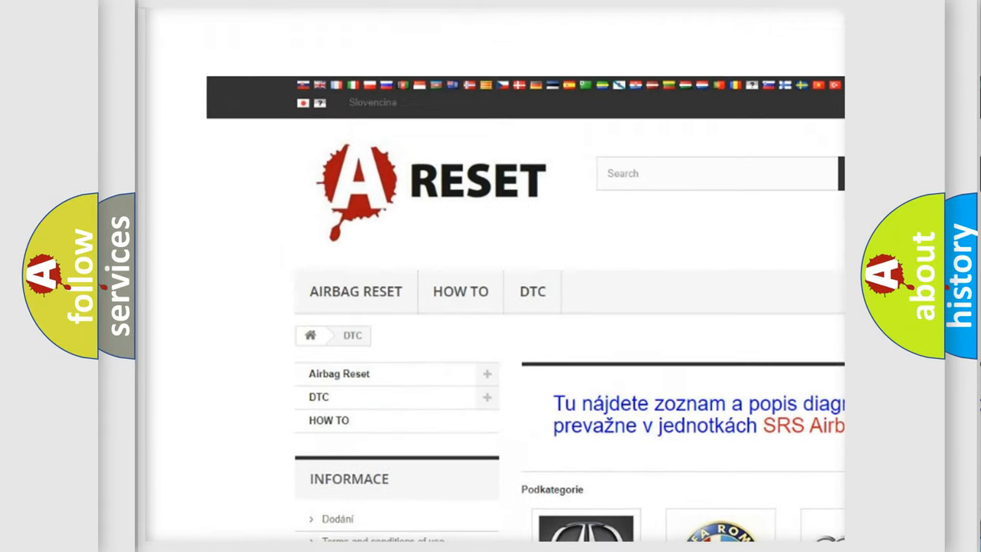
{"action": "scroll", "scroll_direction": "down", "scroll_amount": 3}
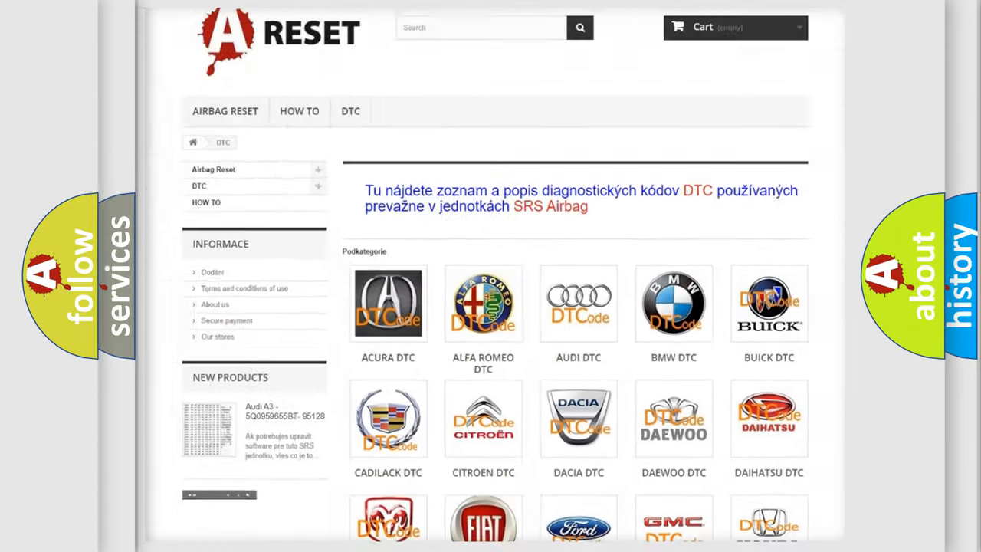
{"action": "scroll", "scroll_direction": "down", "scroll_amount": 3}
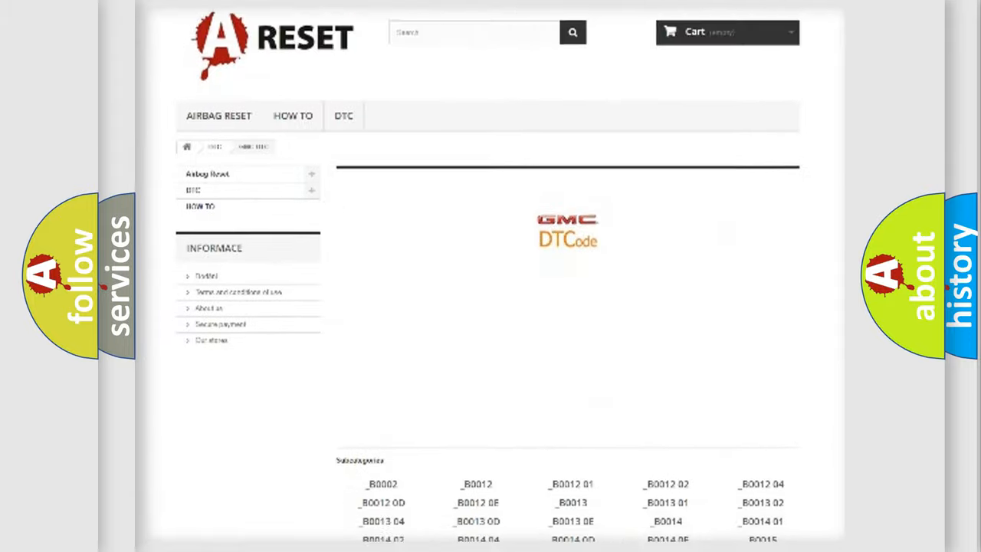
{"action": "scroll", "scroll_direction": "down", "scroll_amount": 3}
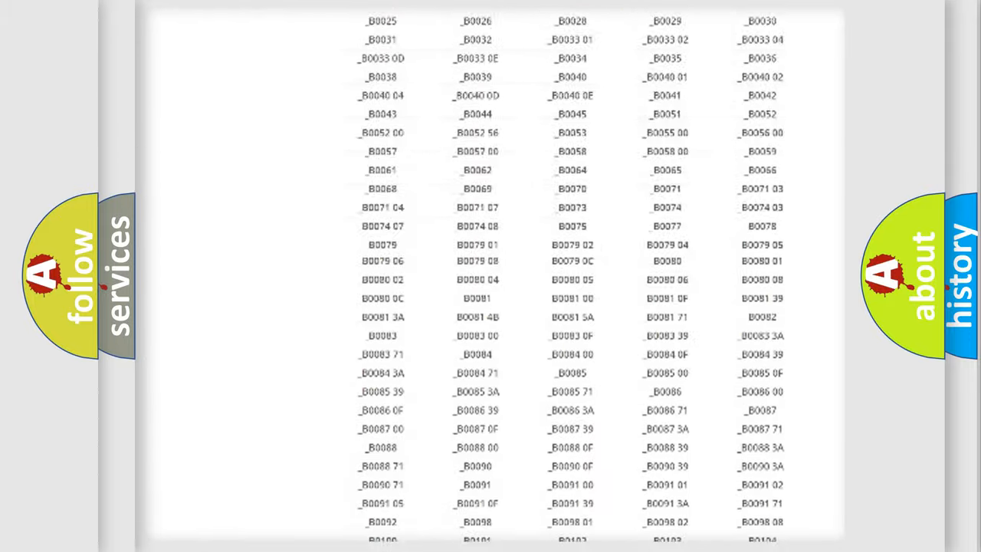